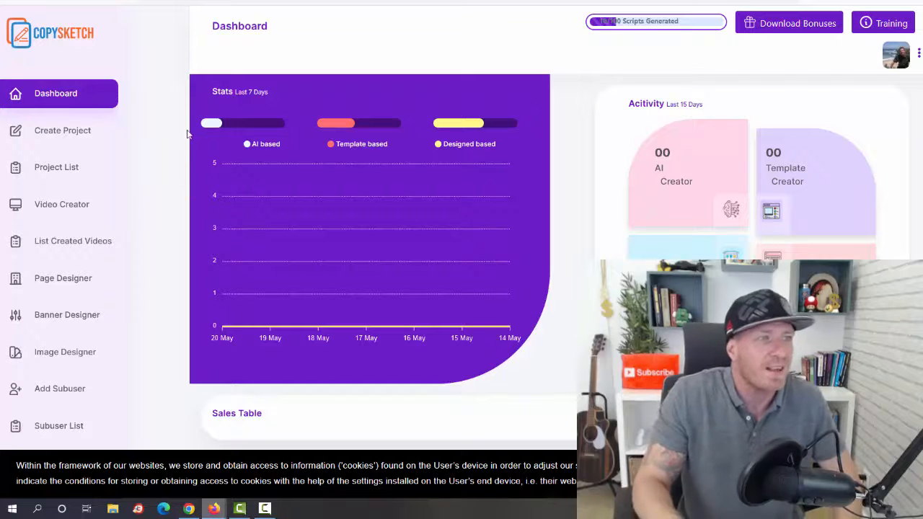
{"action": "mouse_move", "coordinate": [268, 162]}
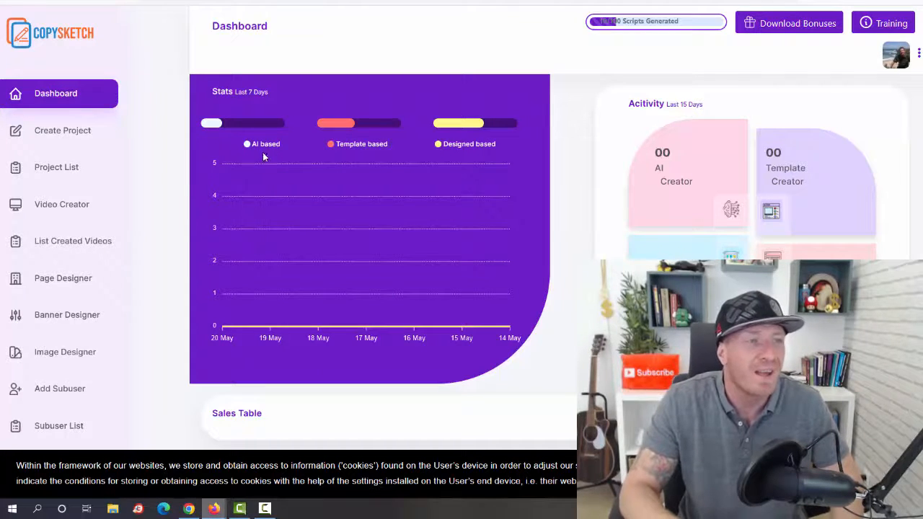
{"action": "mouse_move", "coordinate": [355, 161]}
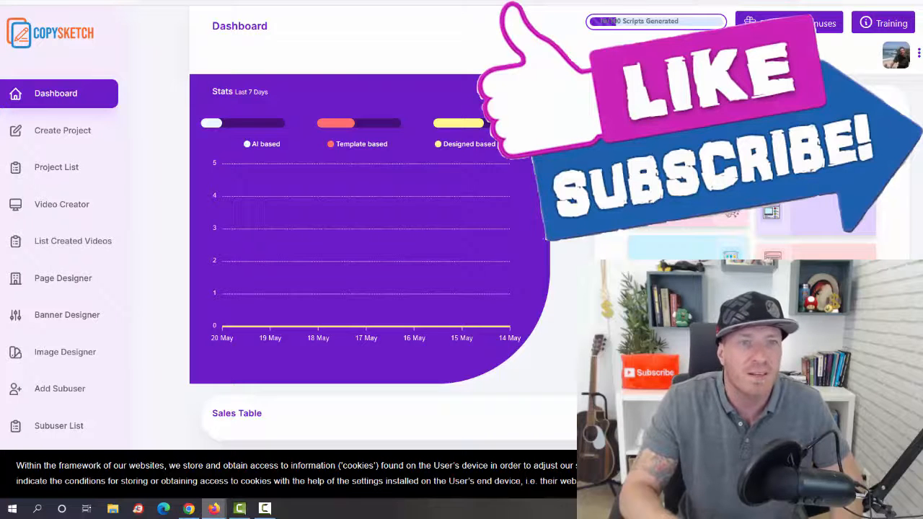
Step: View the training videos page and look through its contents
{"action": "left_click", "coordinate": [51, 461]}
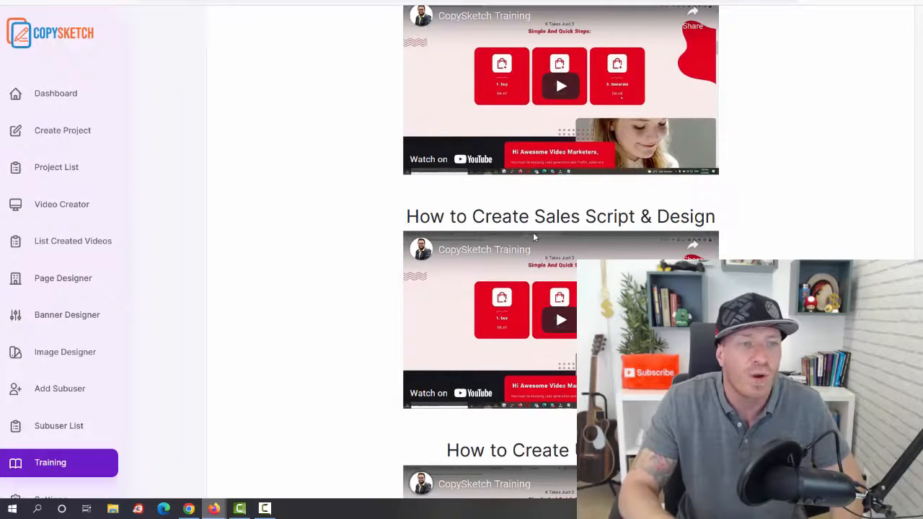
{"action": "scroll", "scroll_direction": "down", "scroll_amount": 3}
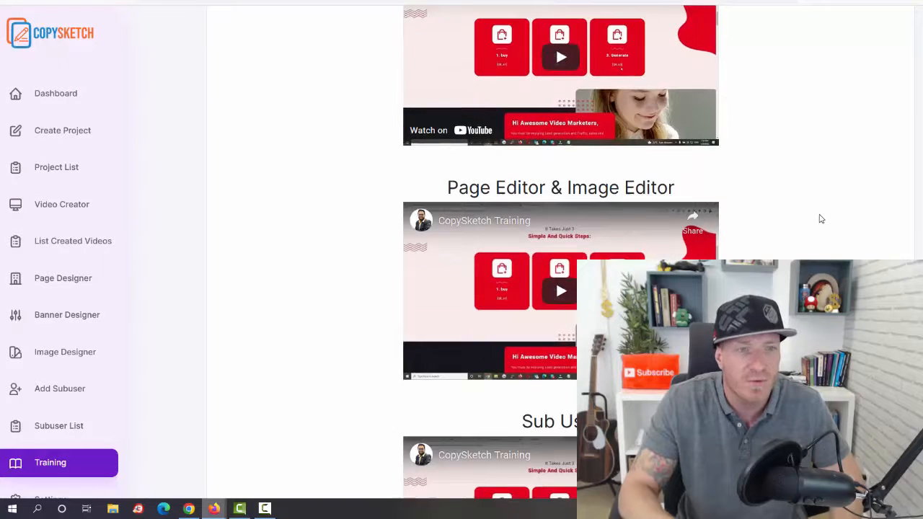
{"action": "scroll", "scroll_direction": "down", "scroll_amount": 3}
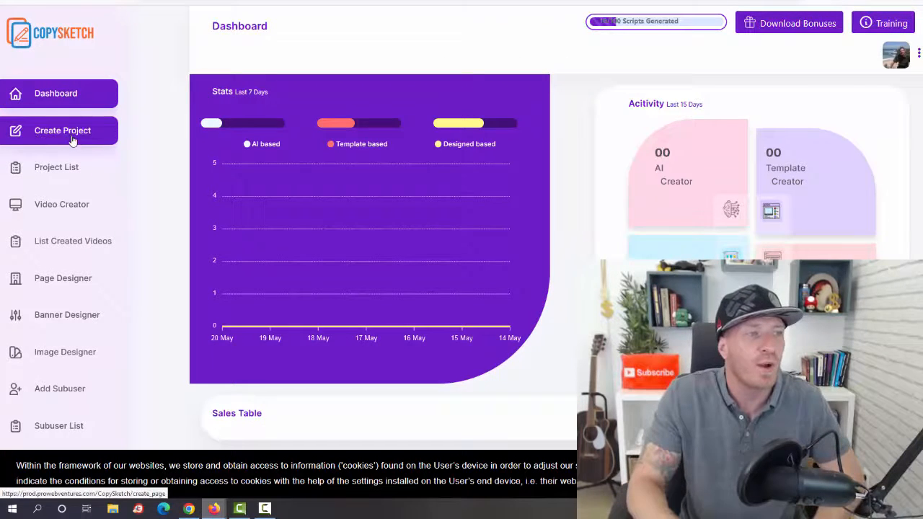
Step: Visit the new project setup form, then the empty project list
{"action": "left_click", "coordinate": [63, 130]}
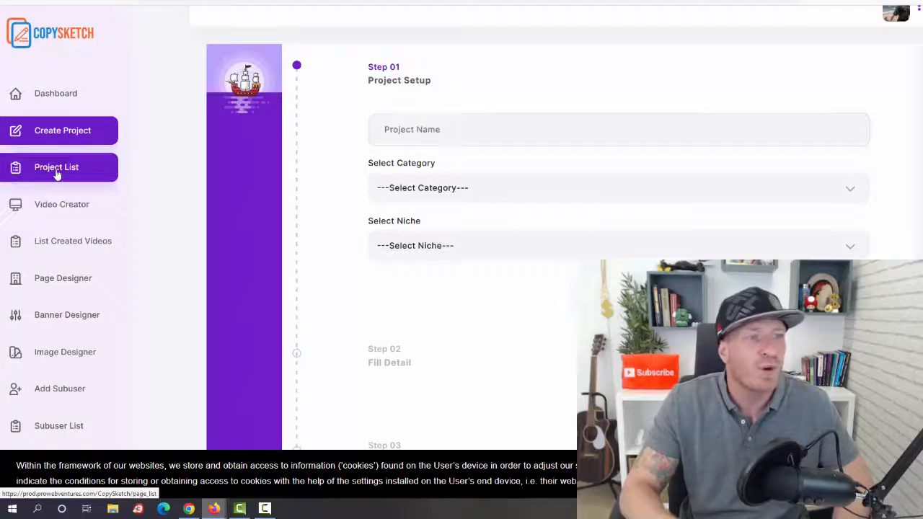
{"action": "left_click", "coordinate": [57, 167]}
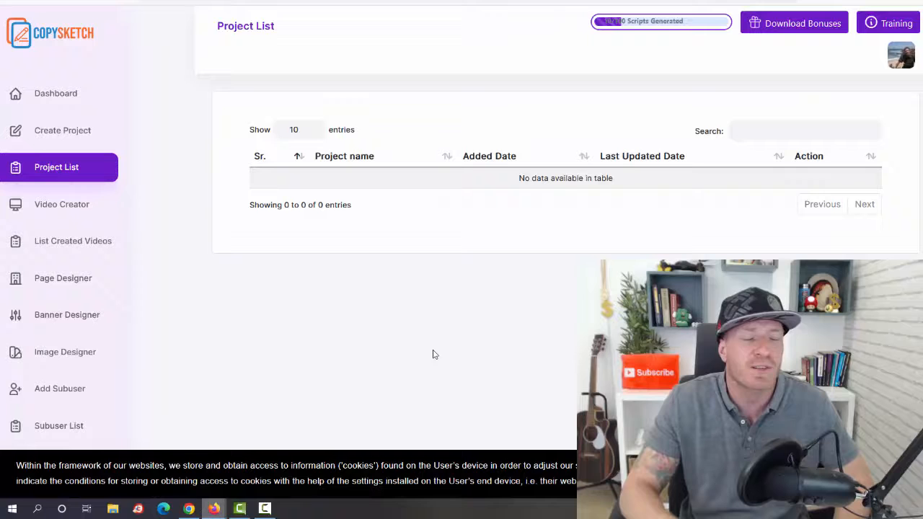
Step: Visit the video creator and the list of created videos from the sidebar
{"action": "left_click", "coordinate": [61, 205]}
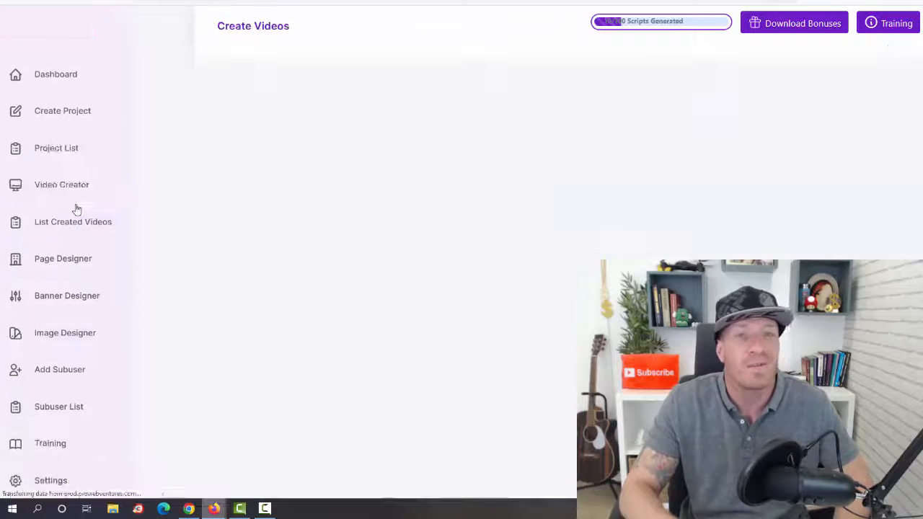
{"action": "left_click", "coordinate": [61, 184]}
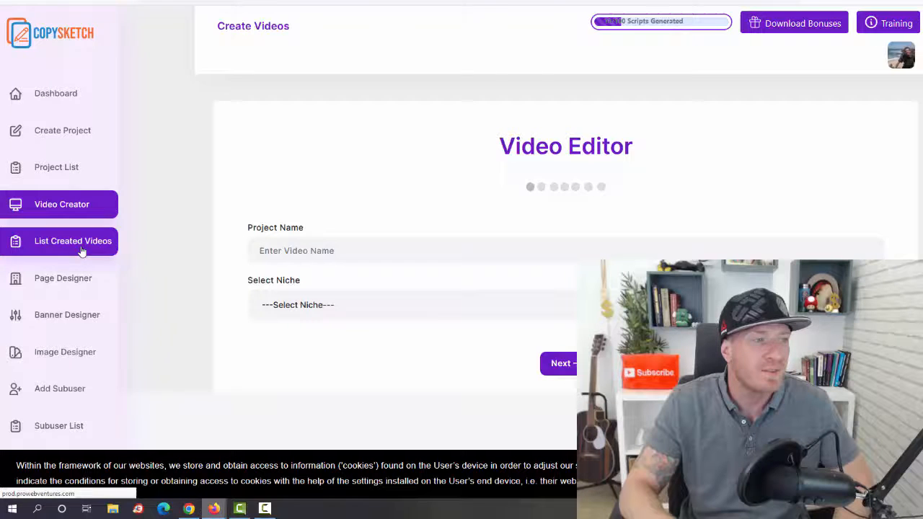
{"action": "left_click", "coordinate": [72, 241]}
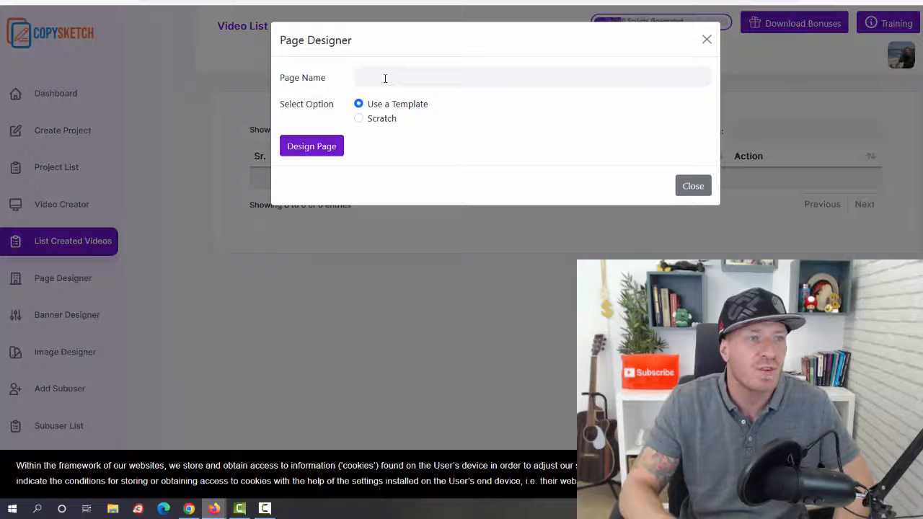
Step: Select the Page Name field, then dismiss the Page Designer setup without creating a page
{"action": "left_click", "coordinate": [533, 78]}
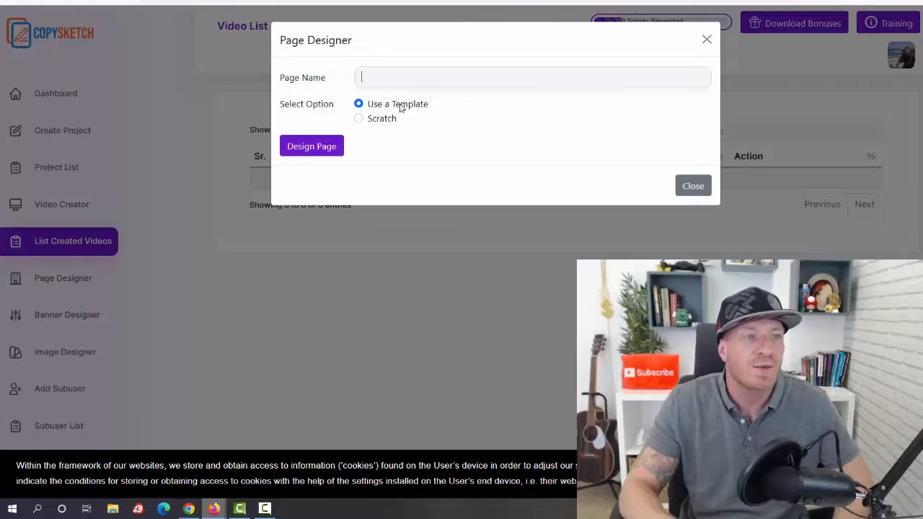
{"action": "left_click", "coordinate": [692, 185]}
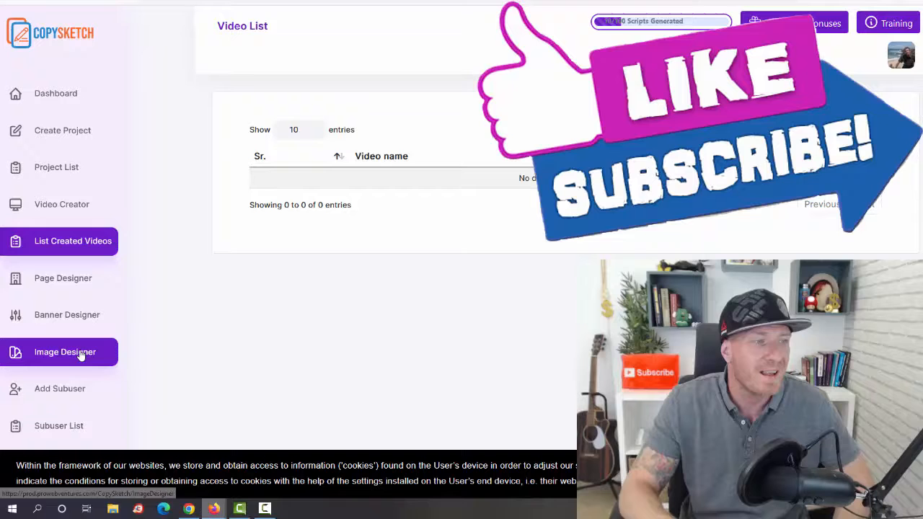
Step: View the Image Designer's empty photo editor, then return to the dashboard
{"action": "left_click", "coordinate": [65, 352]}
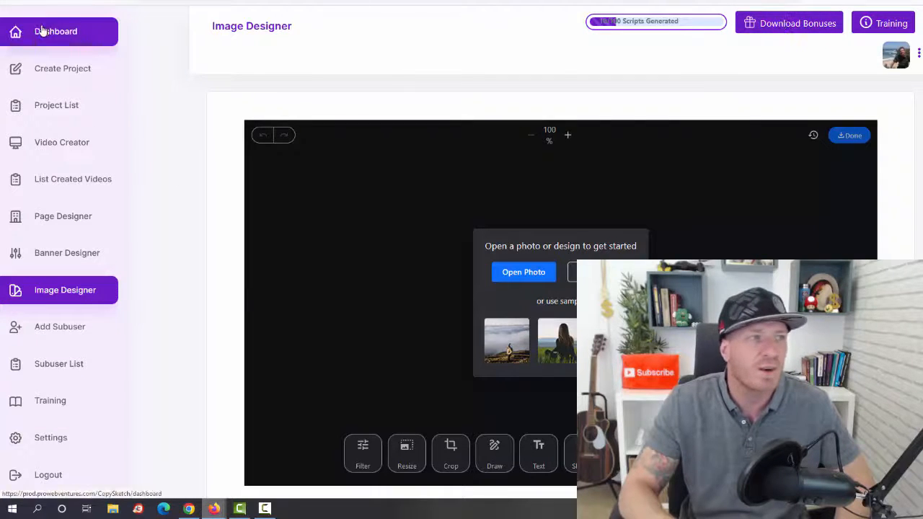
{"action": "left_click", "coordinate": [55, 32]}
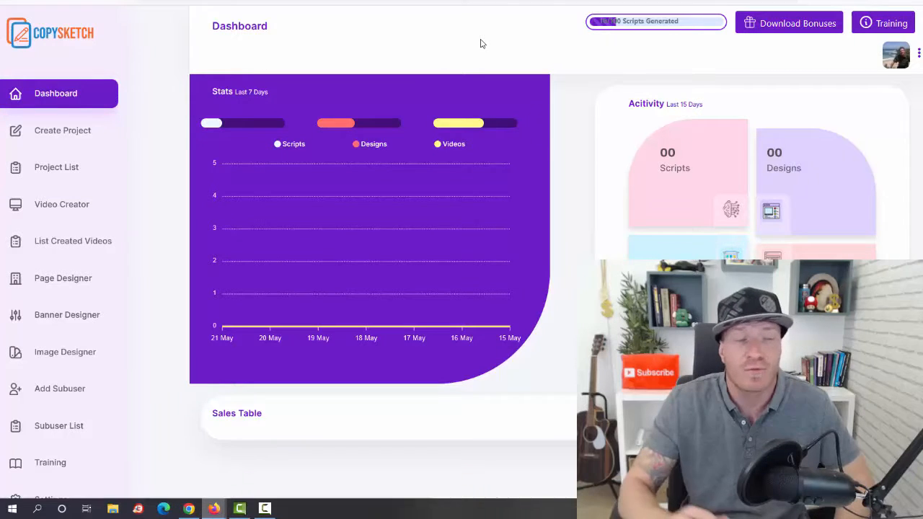
{"action": "mouse_move", "coordinate": [495, 82]}
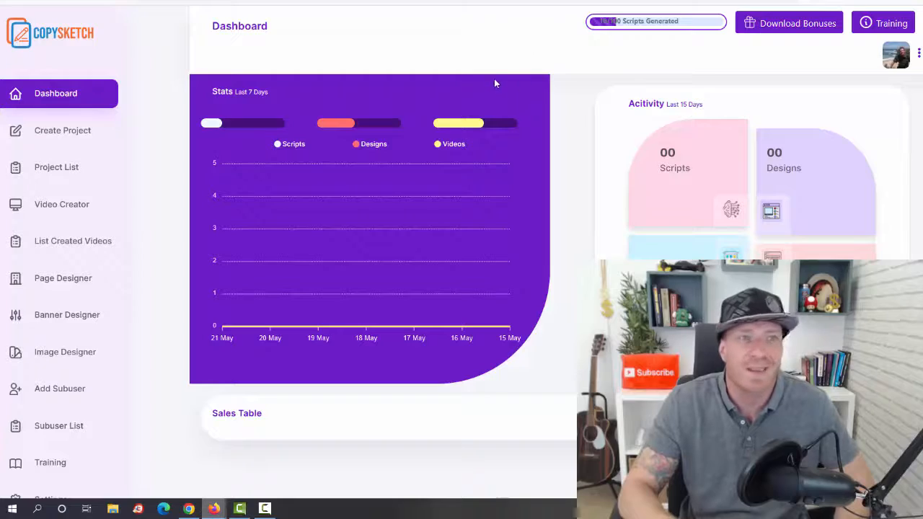